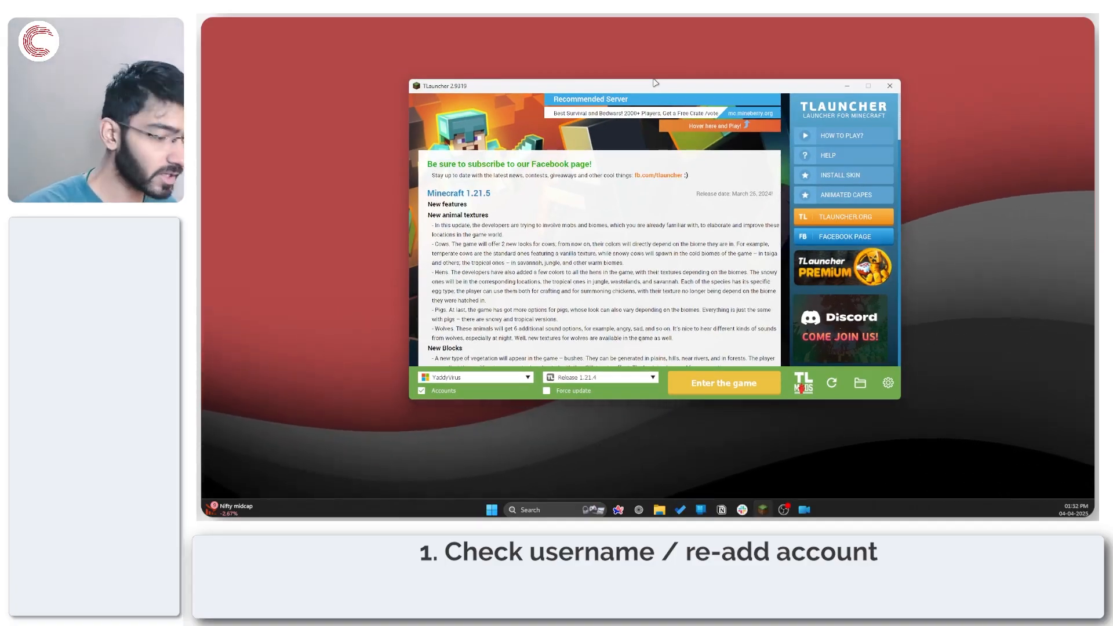
mouse_move(526, 212)
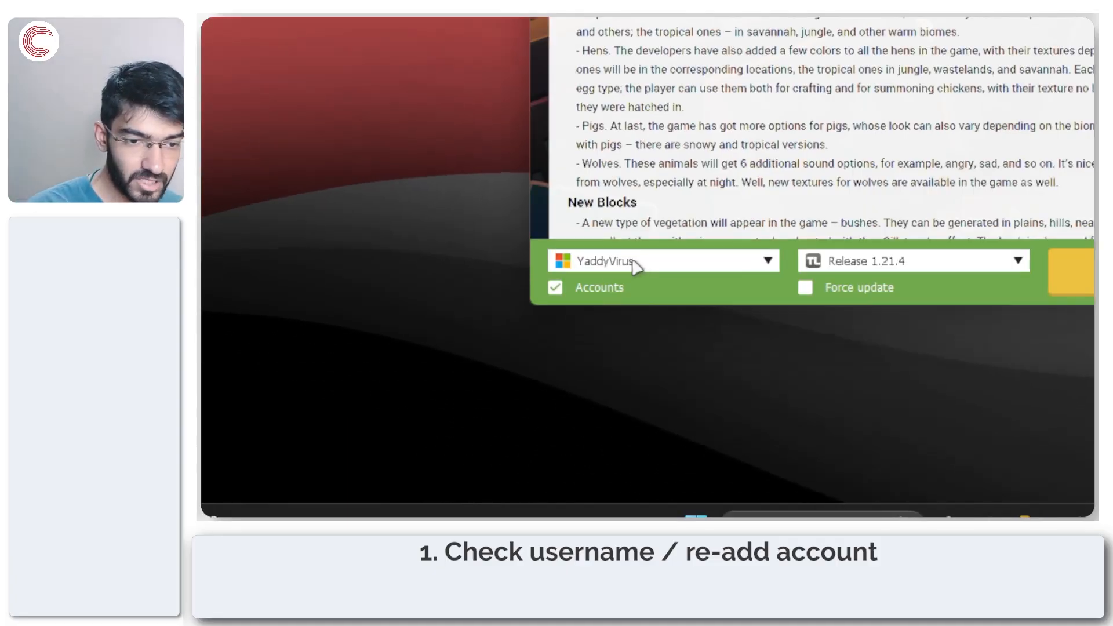
- Expand the username dropdown at the bottom of TLauncher to list saved accounts
click(662, 261)
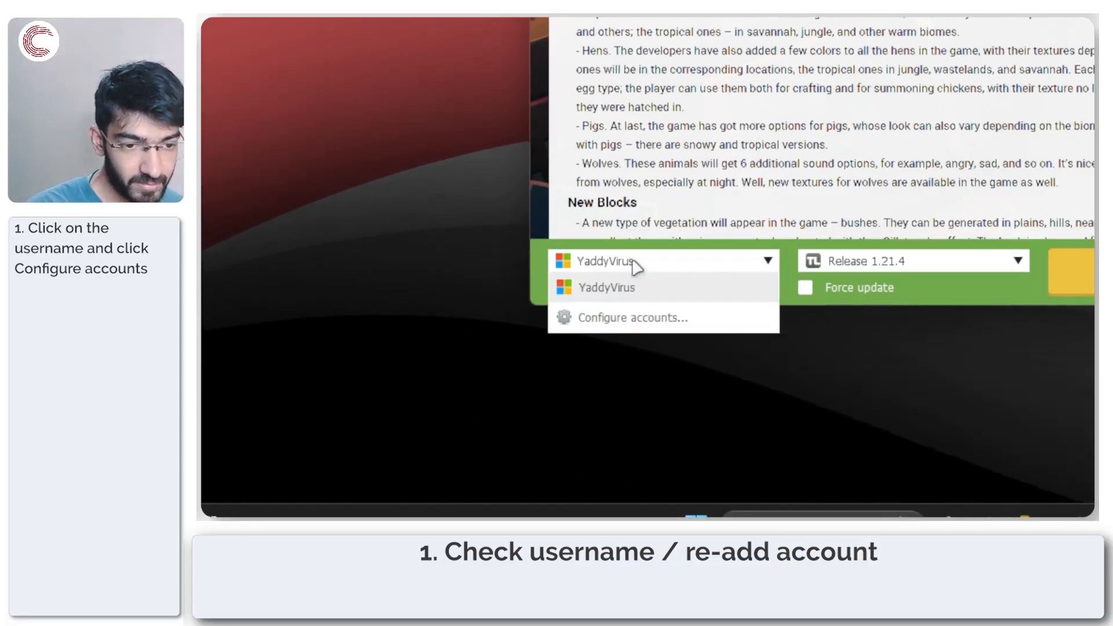
- Choose 'Configure accounts...' to open Account settings with the saved Microsoft account
click(632, 317)
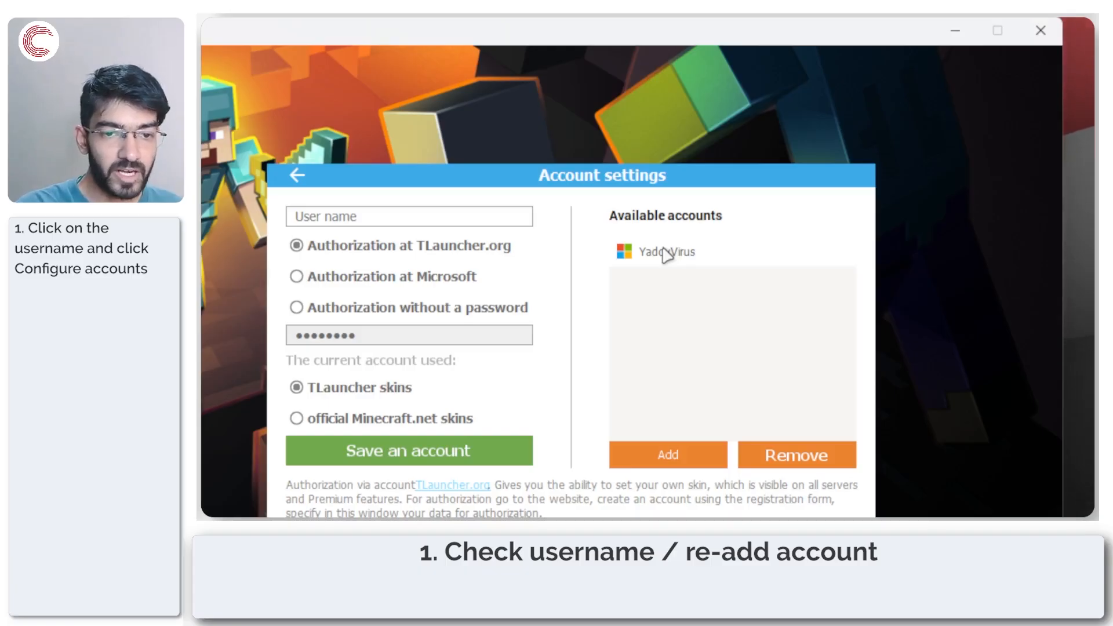
mouse_move(488, 265)
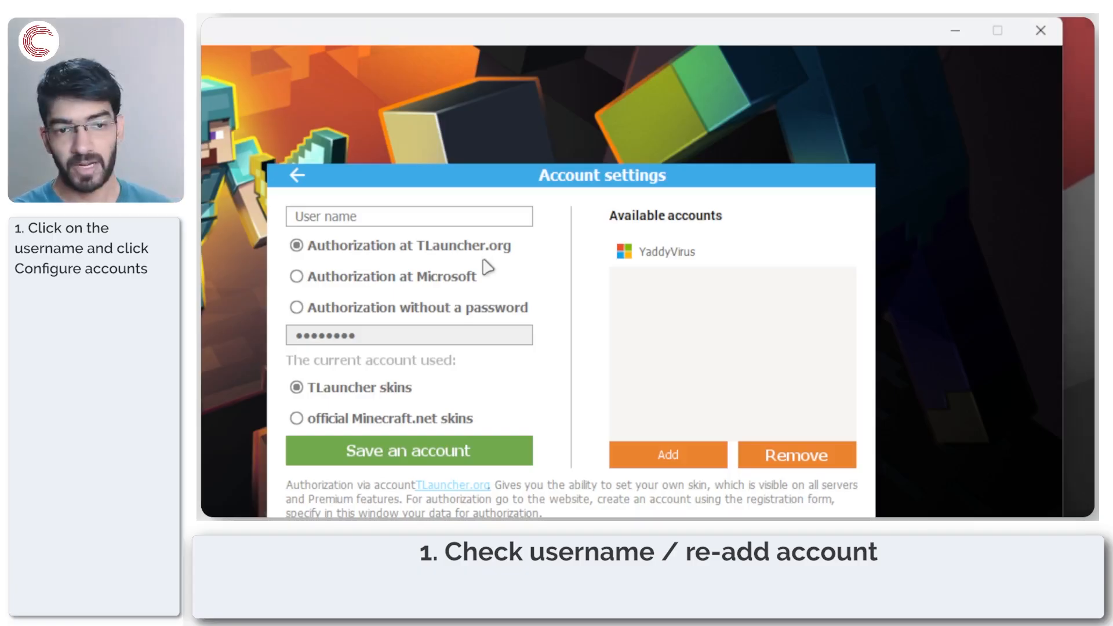
mouse_move(619, 273)
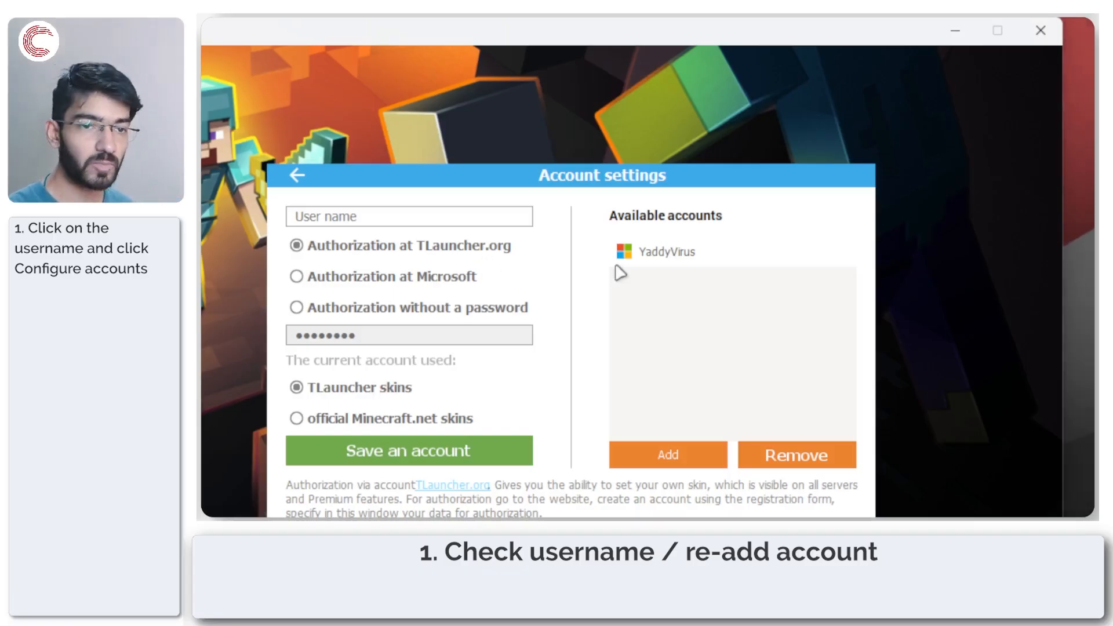
mouse_move(810, 467)
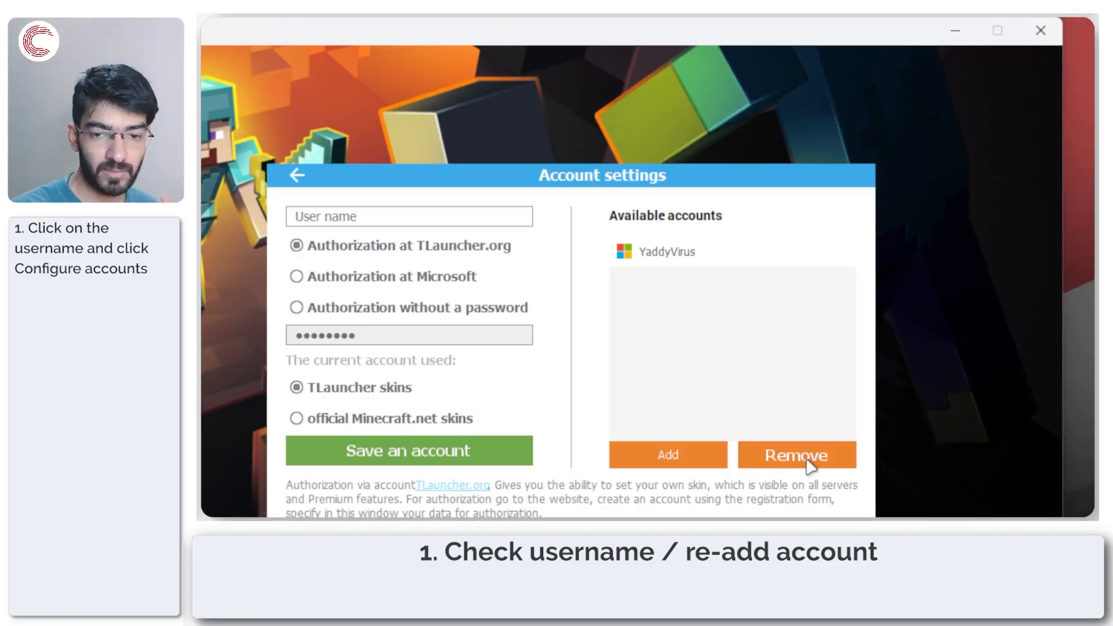
- Remove the old account, re-authorize it via Microsoft browser sign-in, and select it
click(666, 455)
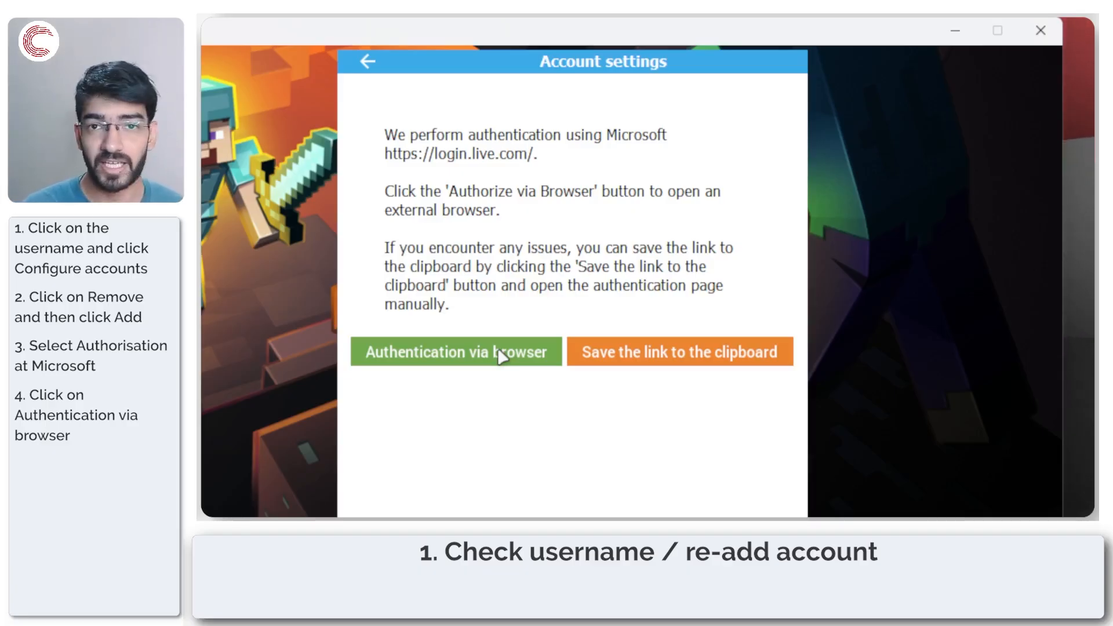
mouse_move(402, 155)
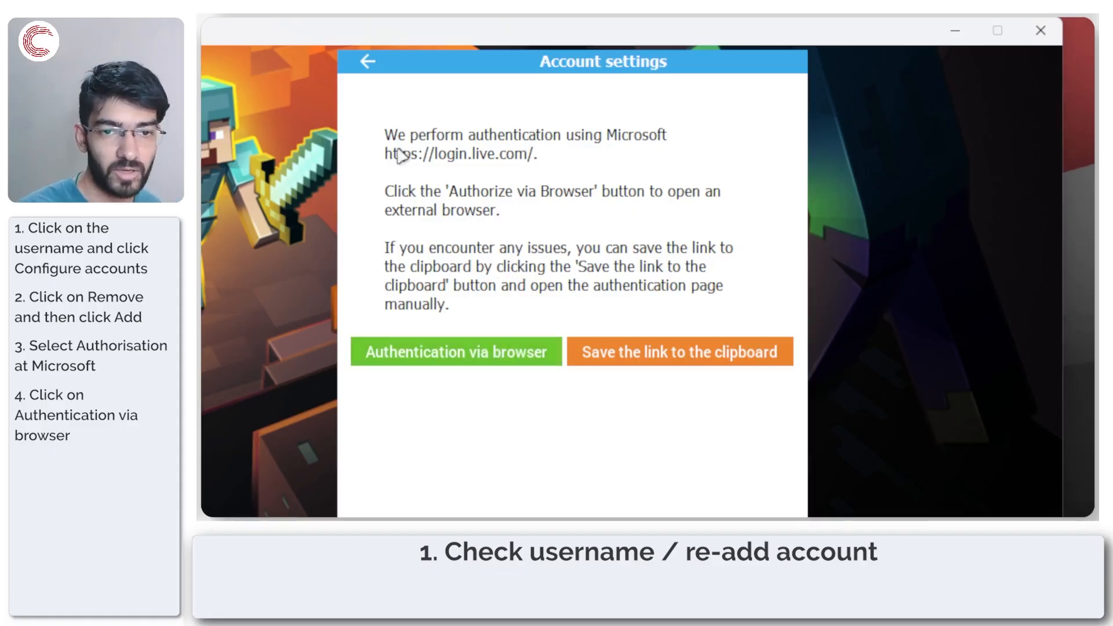
click(367, 62)
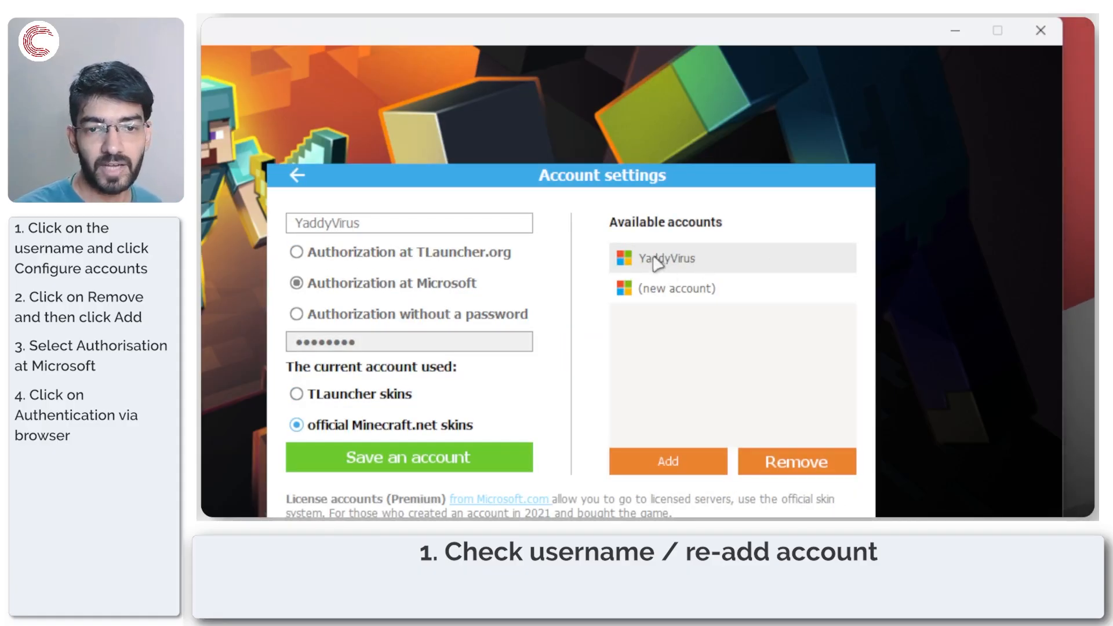
click(796, 461)
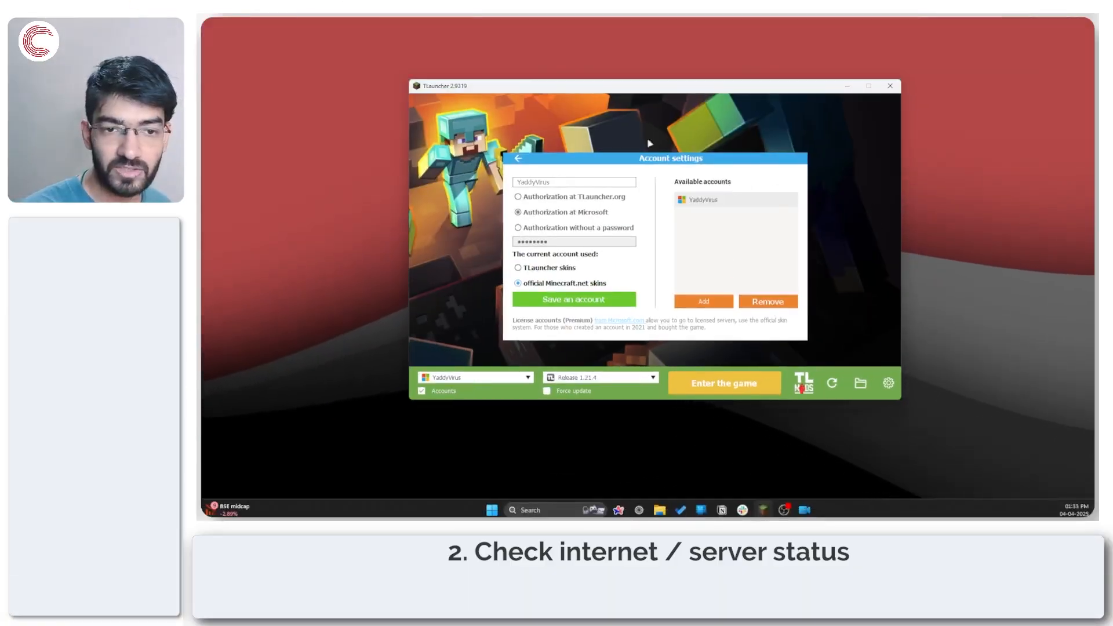
- Launch a new browser window from the Windows taskbar
click(518, 158)
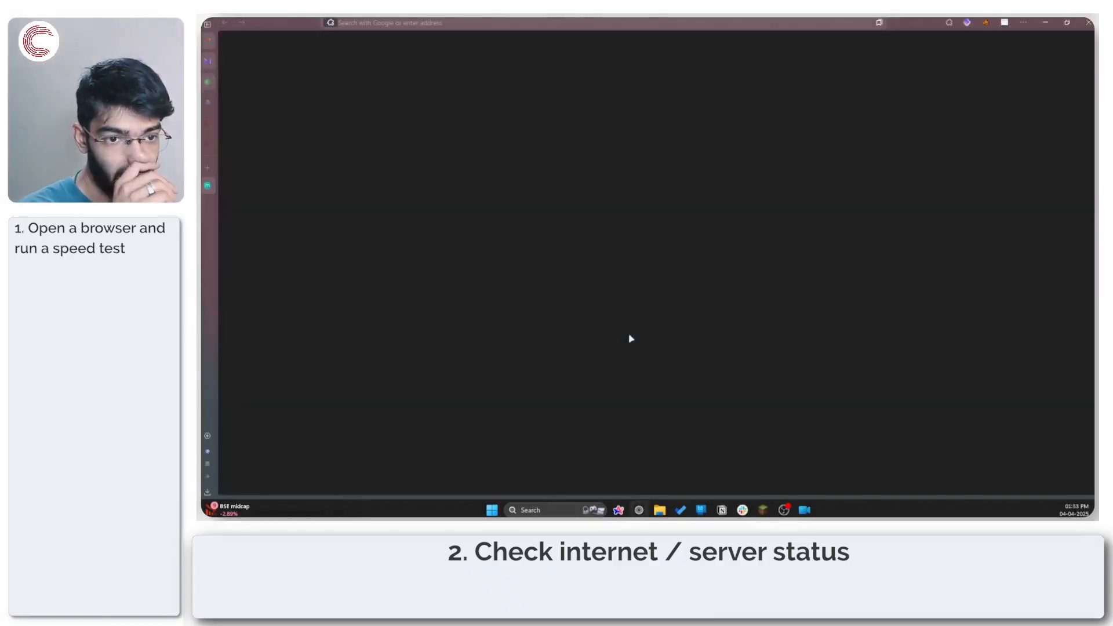
- Go to fast.com to run the internet speed test
text(fast.com/)
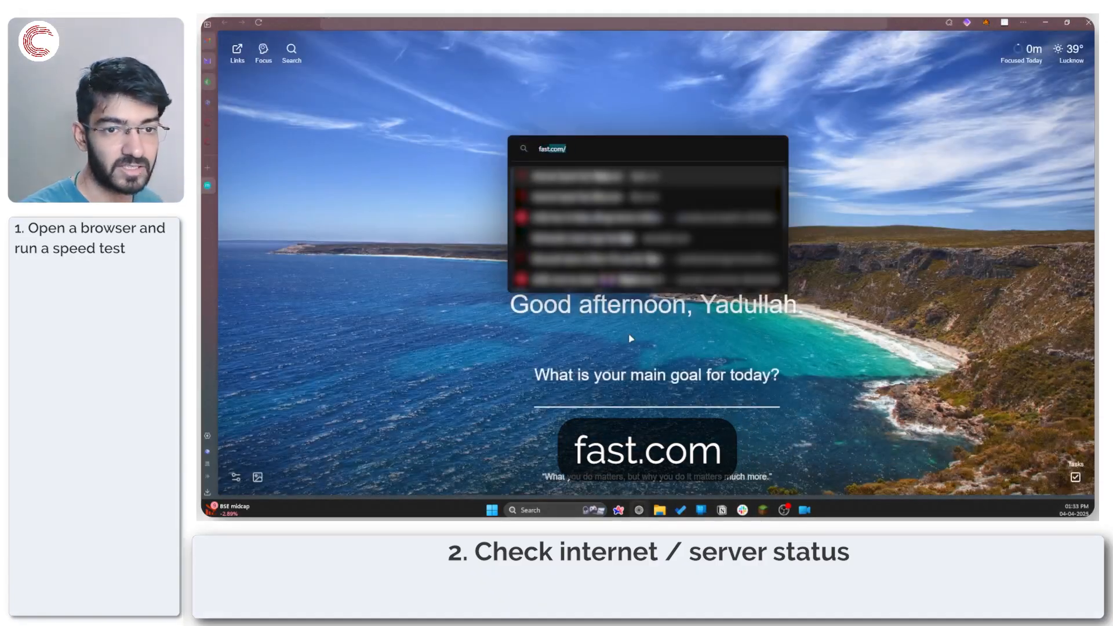
key(Return)
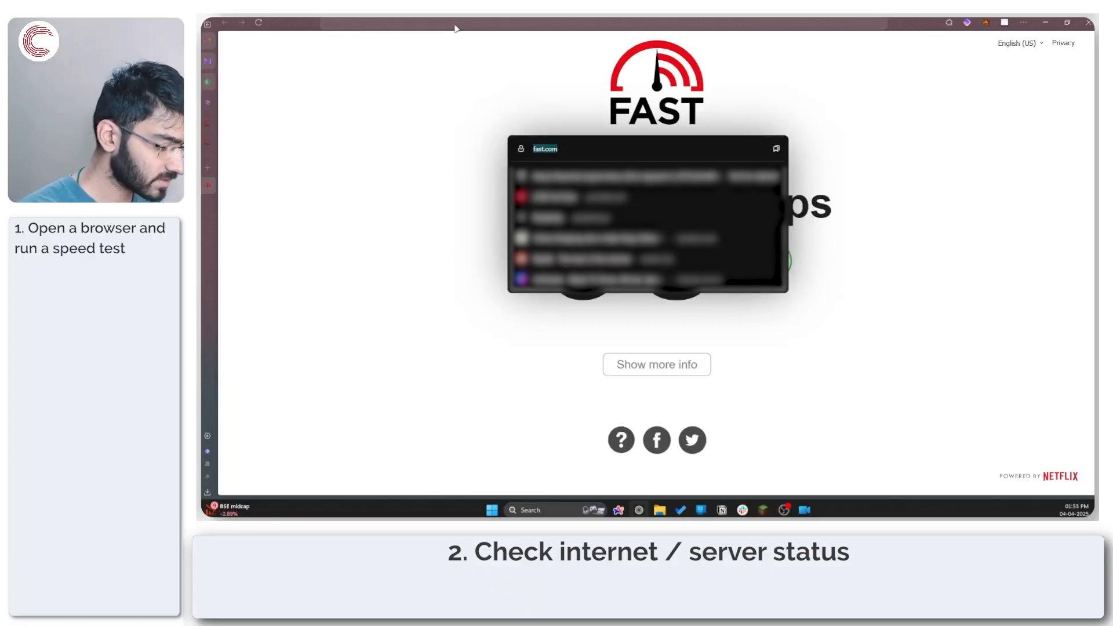
- Search 'minecraft server status' and open the mcstatus.io result
text(minecraft)
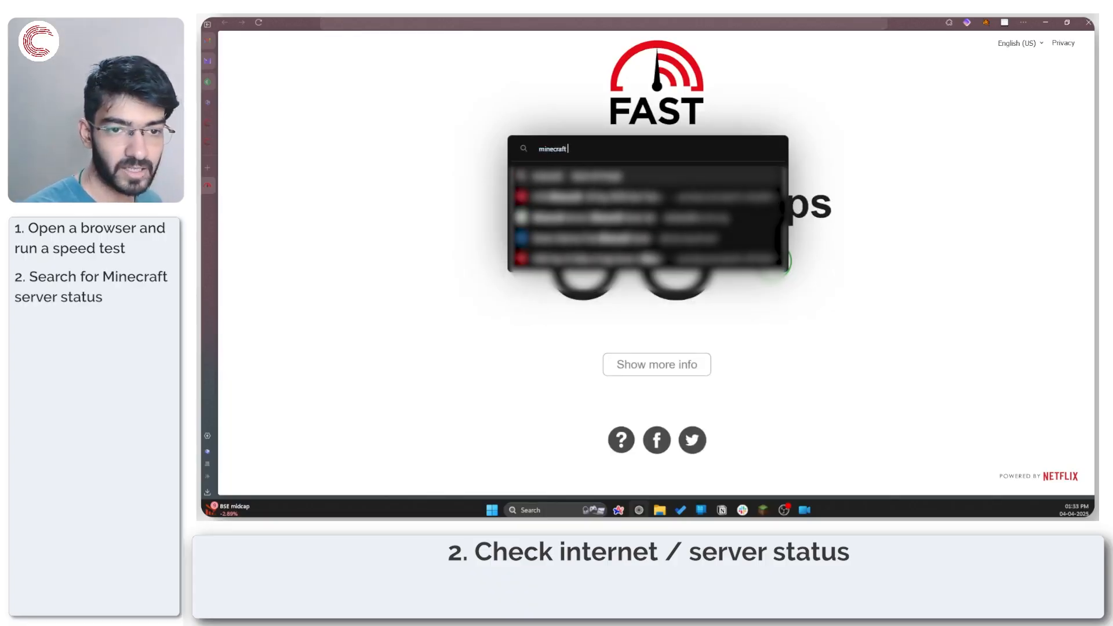
text(server stat)
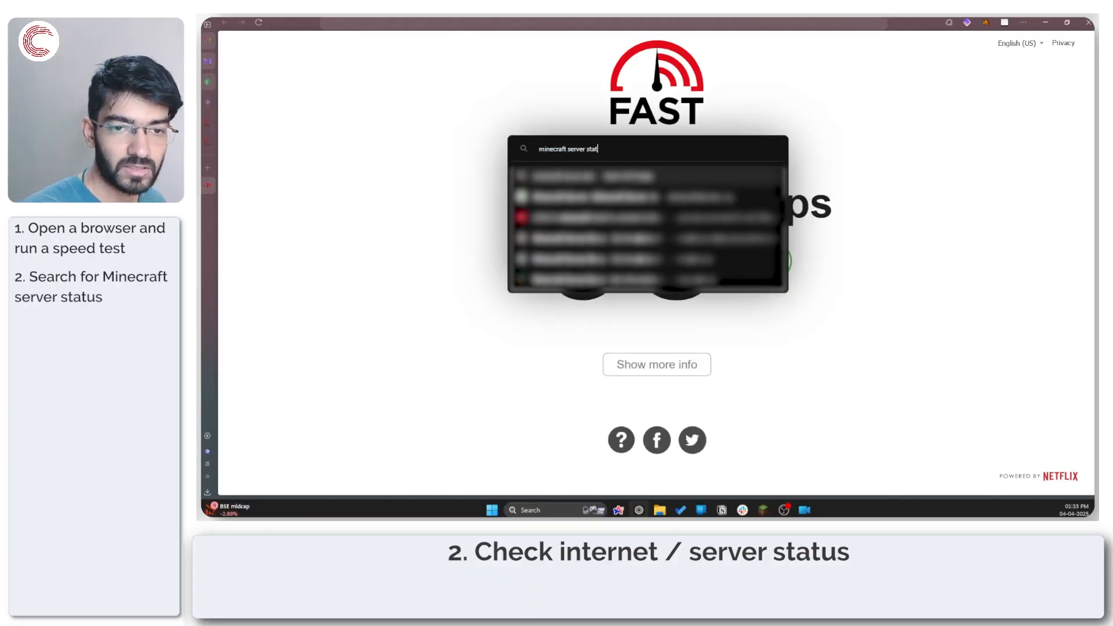
key(Return)
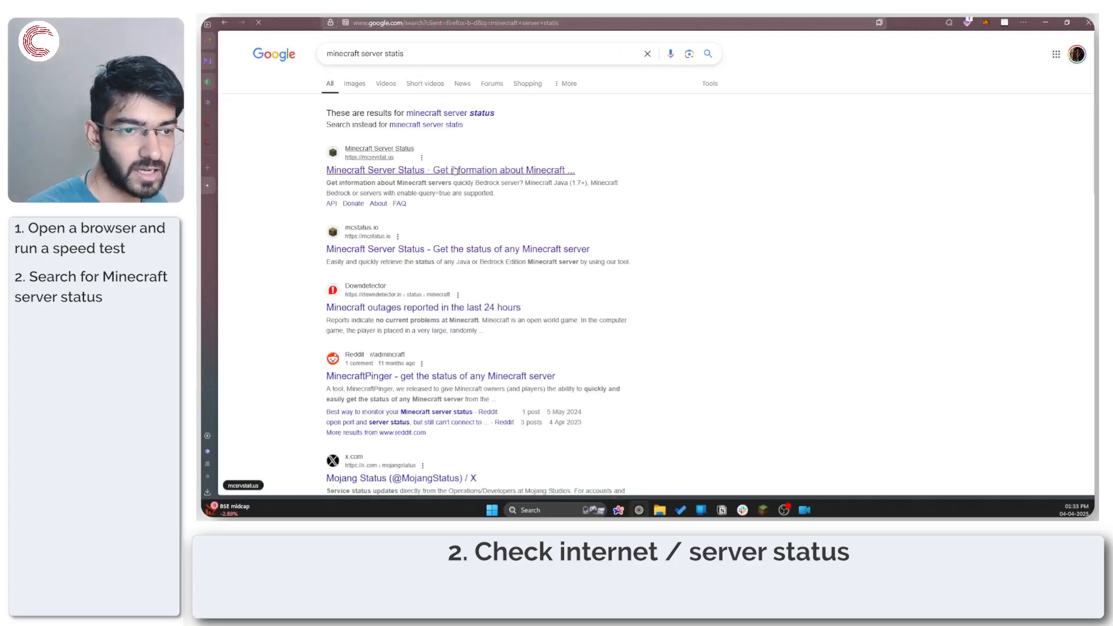
click(457, 249)
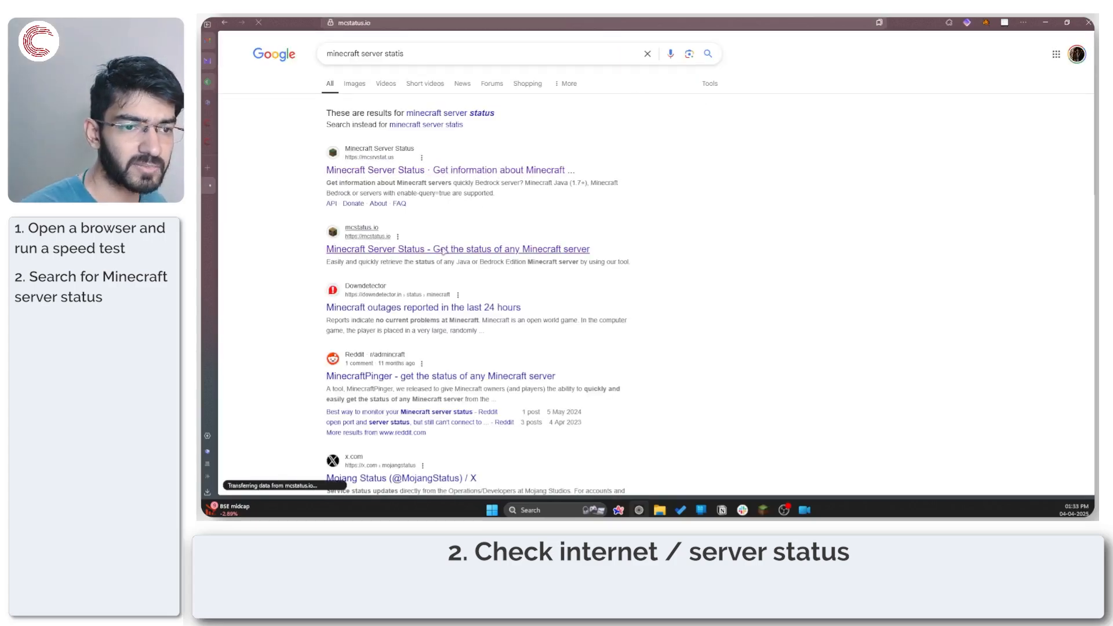
- Enter the server address demo.mcstatus.io on mcstatus.io to check its Java status
click(456, 249)
text(demo)
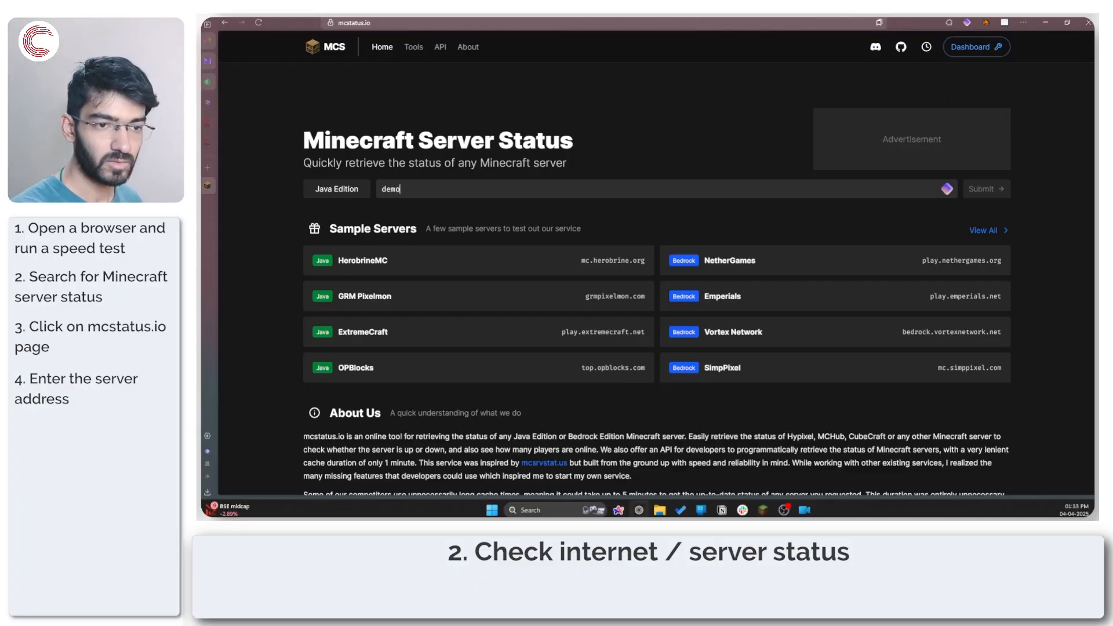
text(.mc)
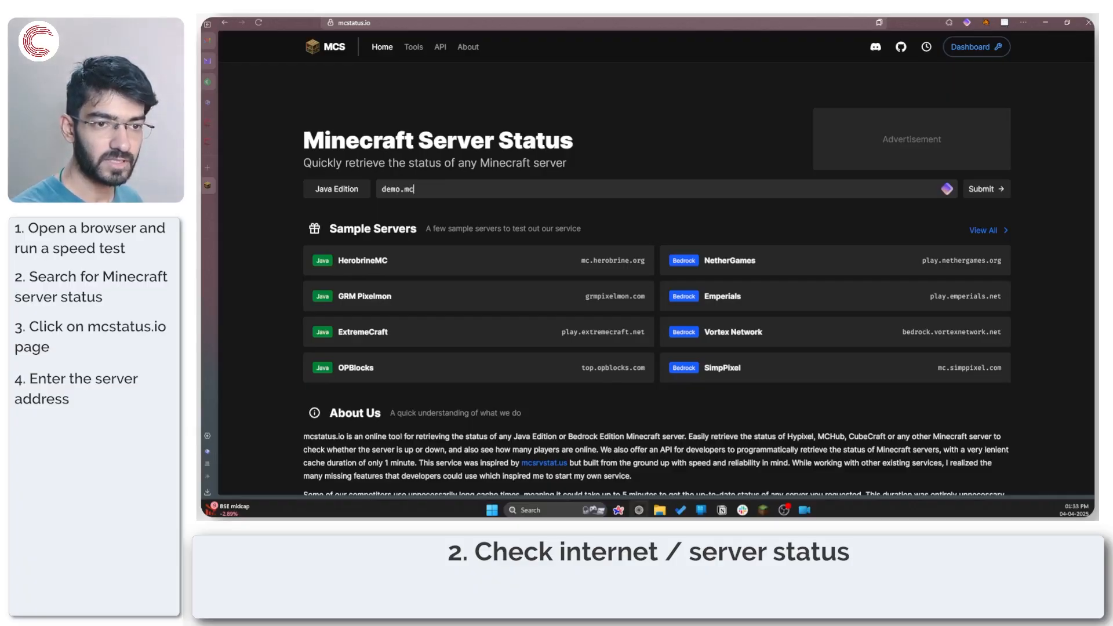
text(status.io)
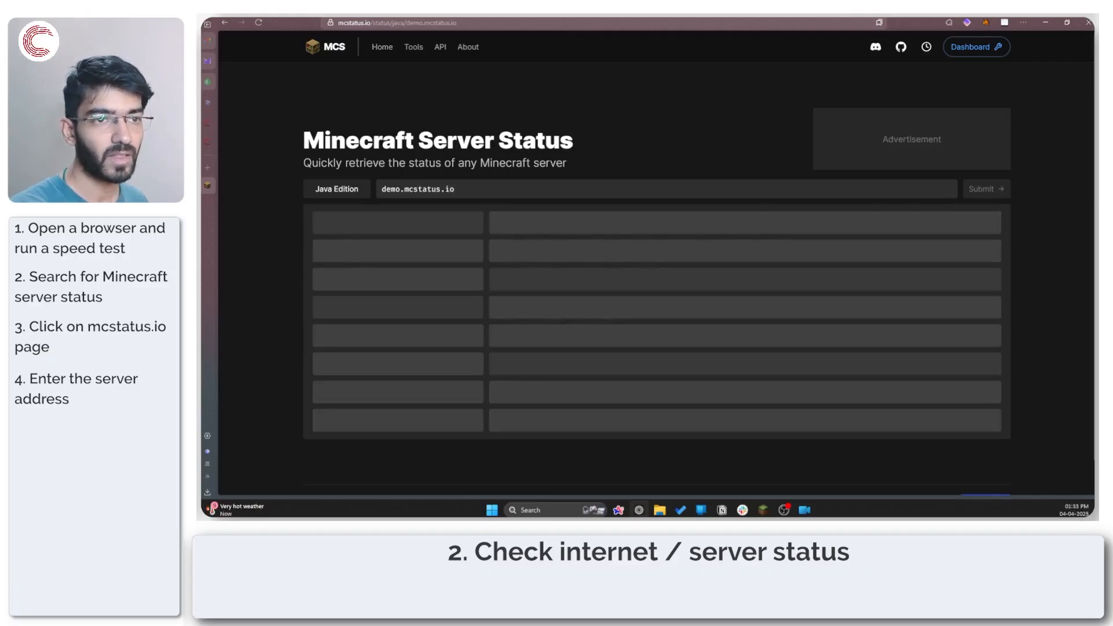
- View demo.mcstatus.io results (Online, version 1.20.1, 71/100 players) and select port 25565
click(984, 189)
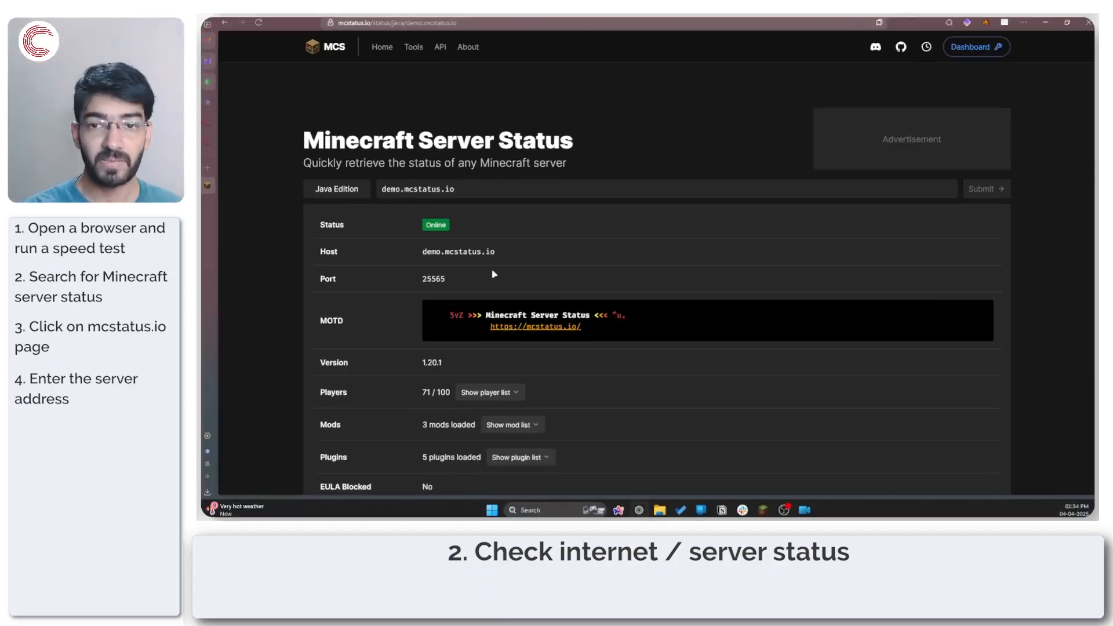
double_click(431, 278)
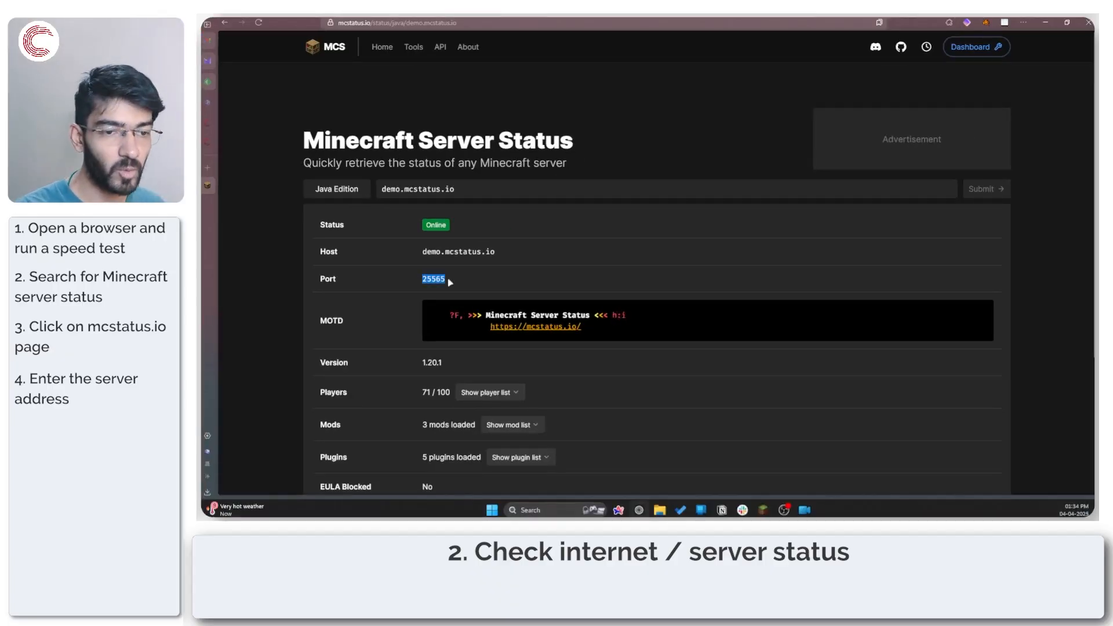